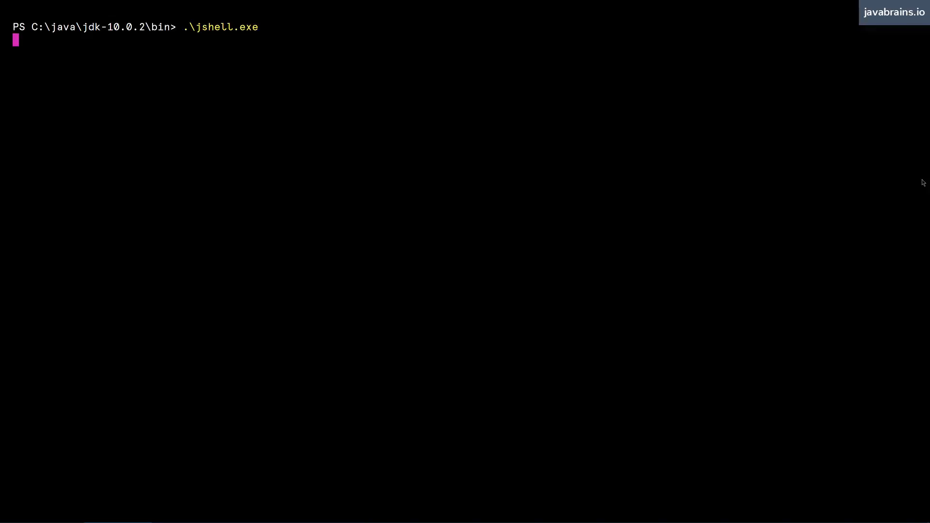
# - Launch jshell.exe and evaluate 1 + 1, "Hello", then begin declaring int i = 10
pyautogui.press('Enter')
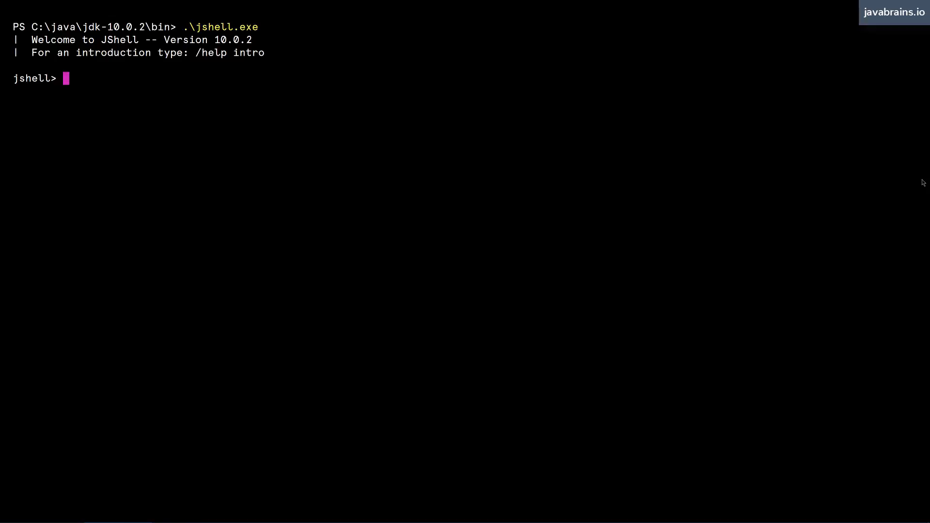
pyautogui.write('1 + 1')
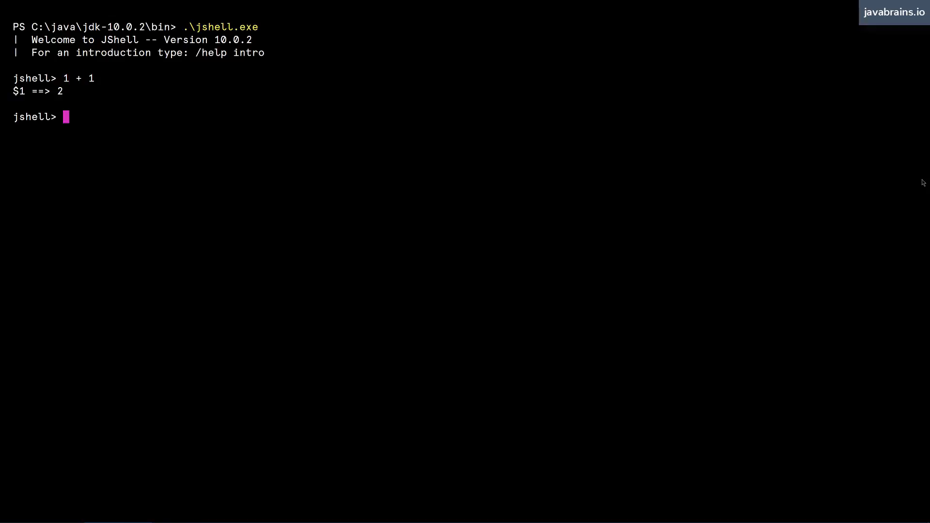
pyautogui.write('"Hello')
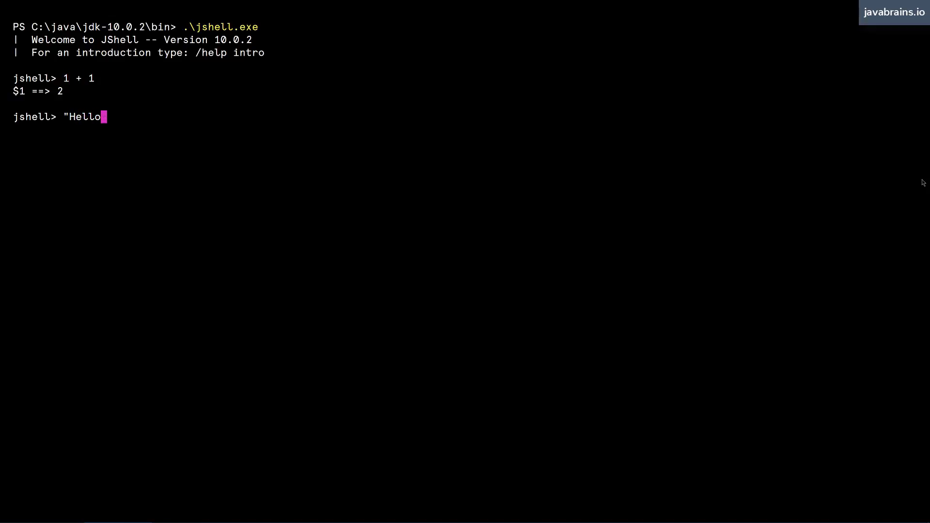
pyautogui.press('Enter')
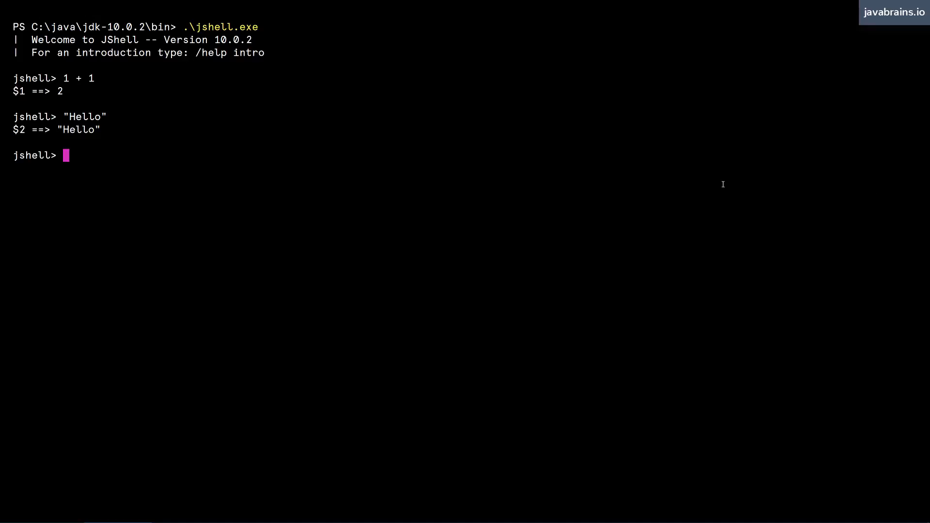
pyautogui.write('int i = 10;')
pyautogui.write('i + 10')
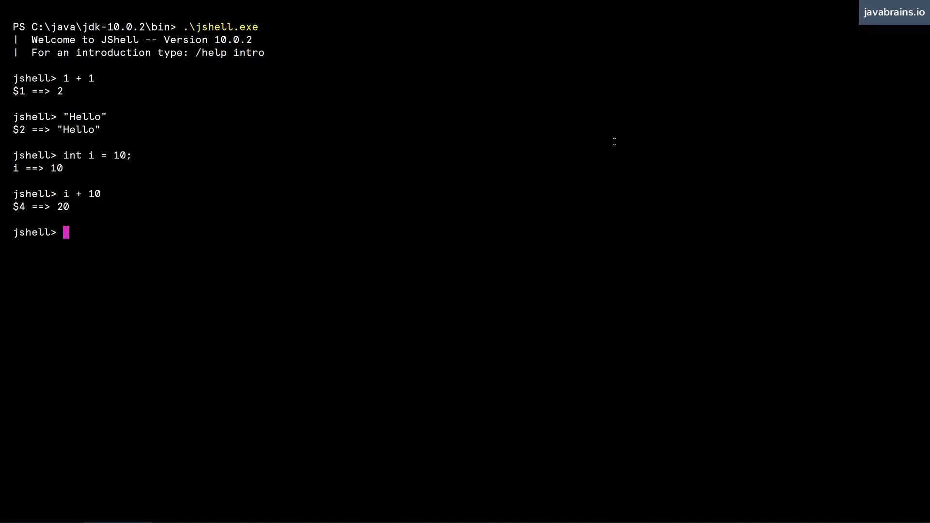
pyautogui.moveTo(254, 156)
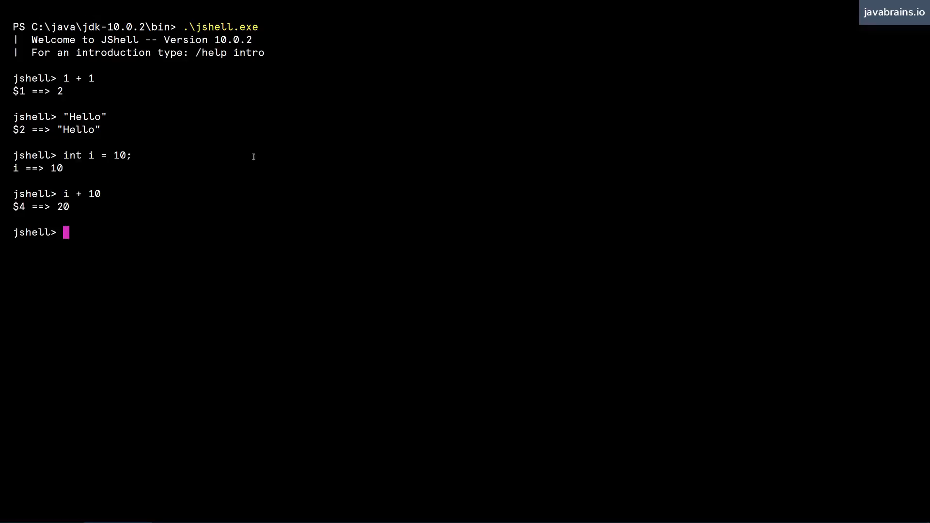
pyautogui.moveTo(286, 151)
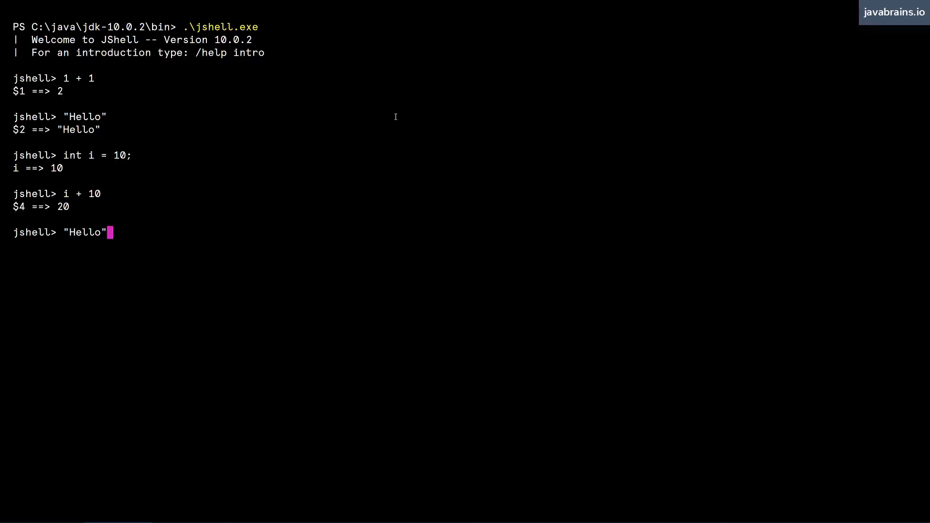
pyautogui.press('Backspace')
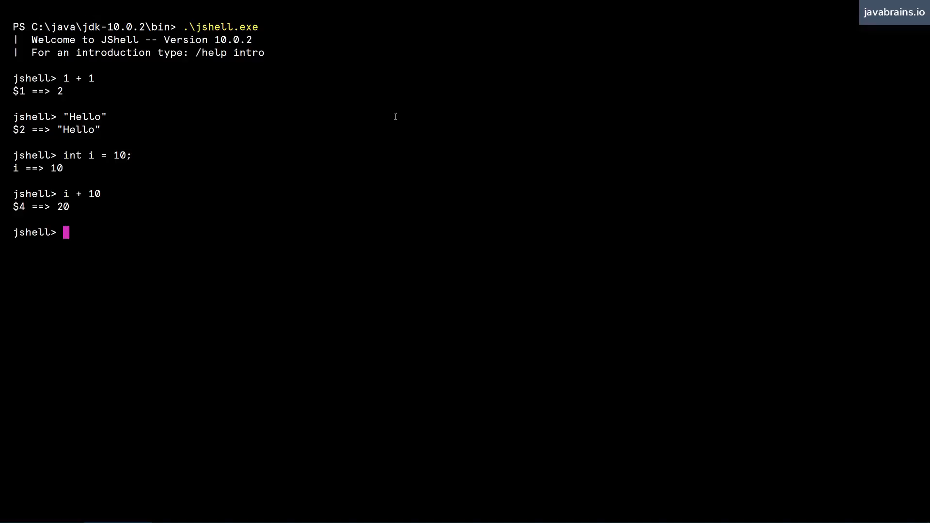
pyautogui.write('/')
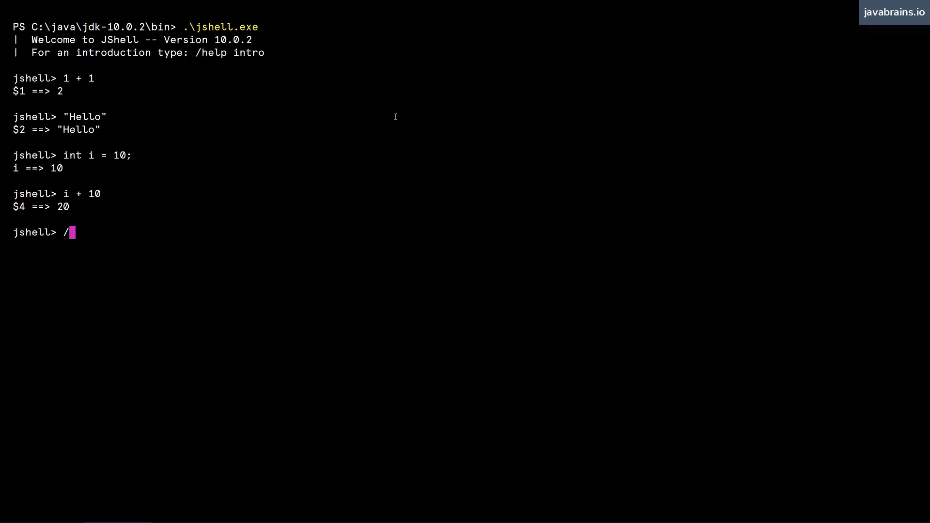
# - Run /history to list every entered snippet, then highlight entries in the output
pyautogui.write('history')
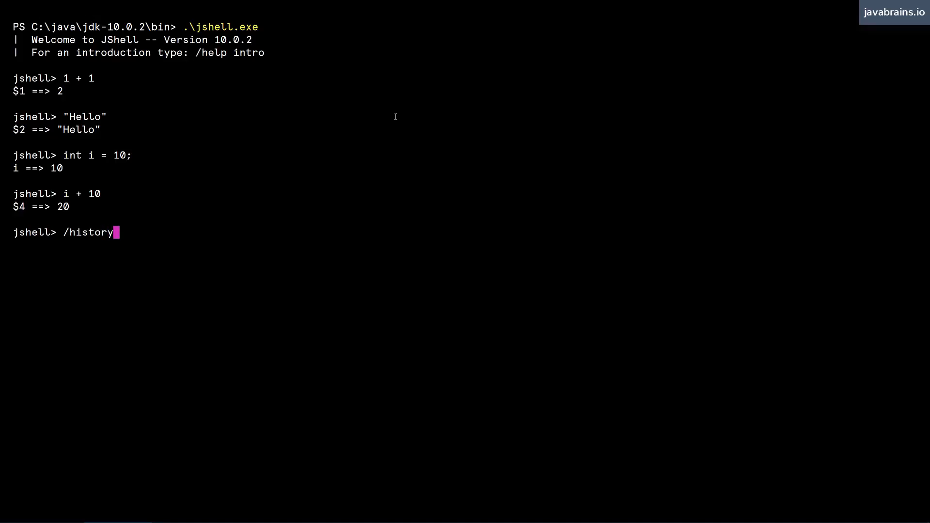
pyautogui.press('Enter')
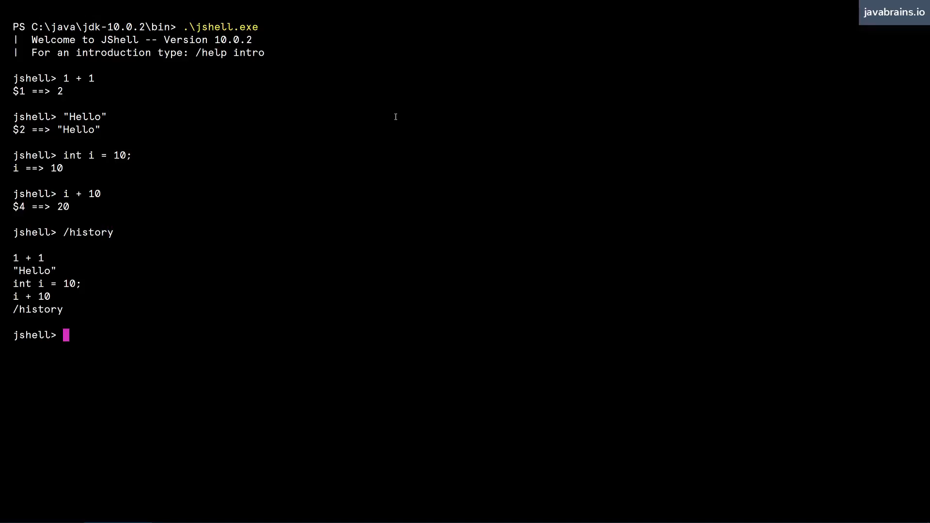
pyautogui.moveTo(46, 286)
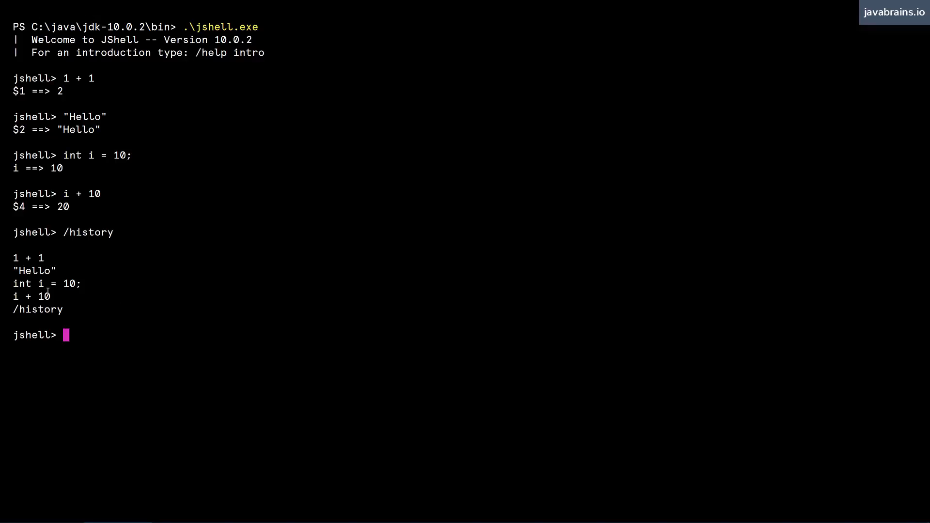
pyautogui.doubleClick(87, 232)
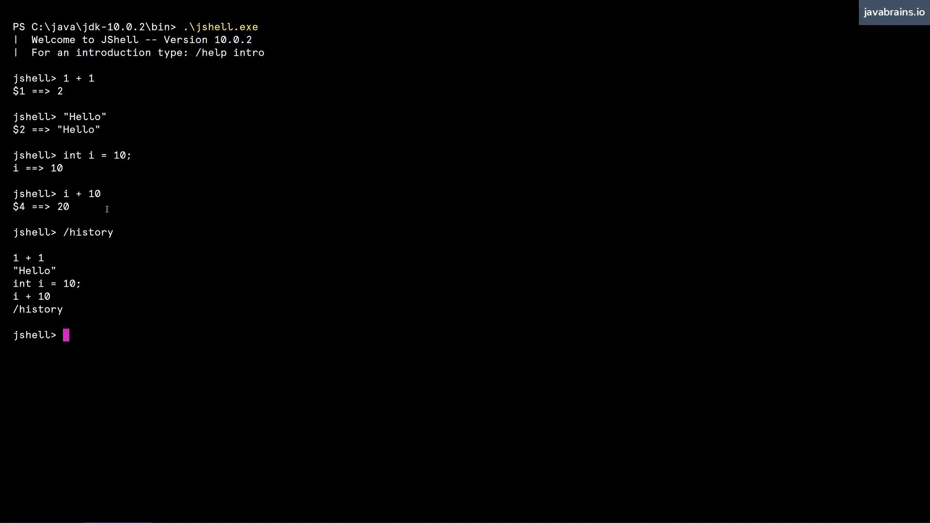
pyautogui.moveTo(17, 258); pyautogui.dragTo(71, 284)
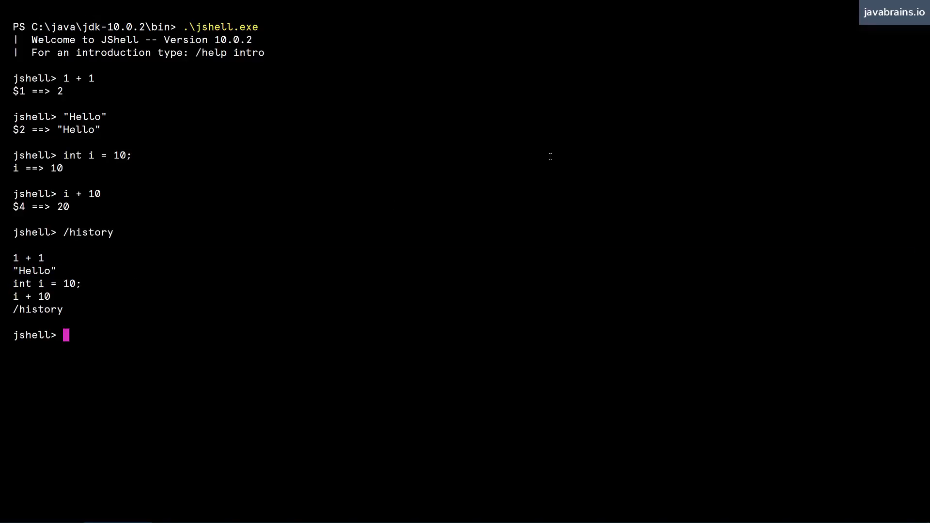
# - Run /list to show the four numbered snippets
pyautogui.write('/list')
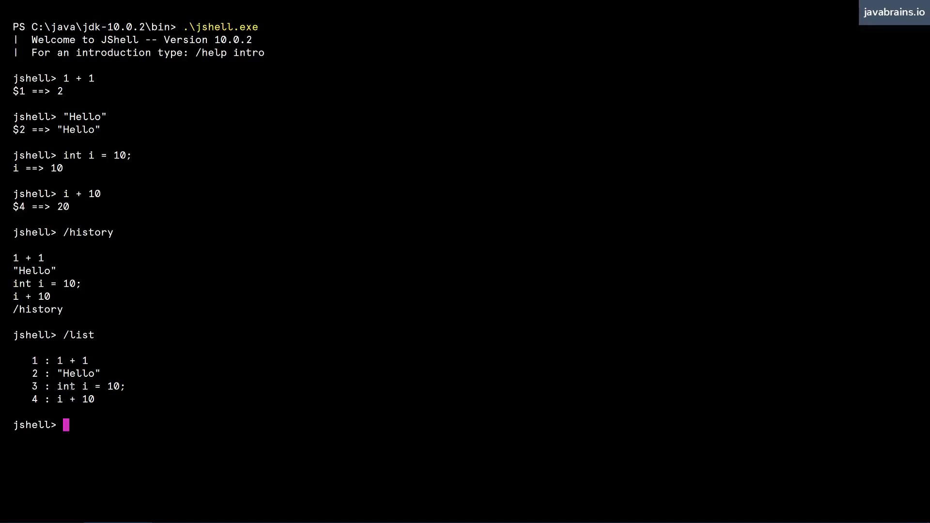
pyautogui.moveTo(37, 389)
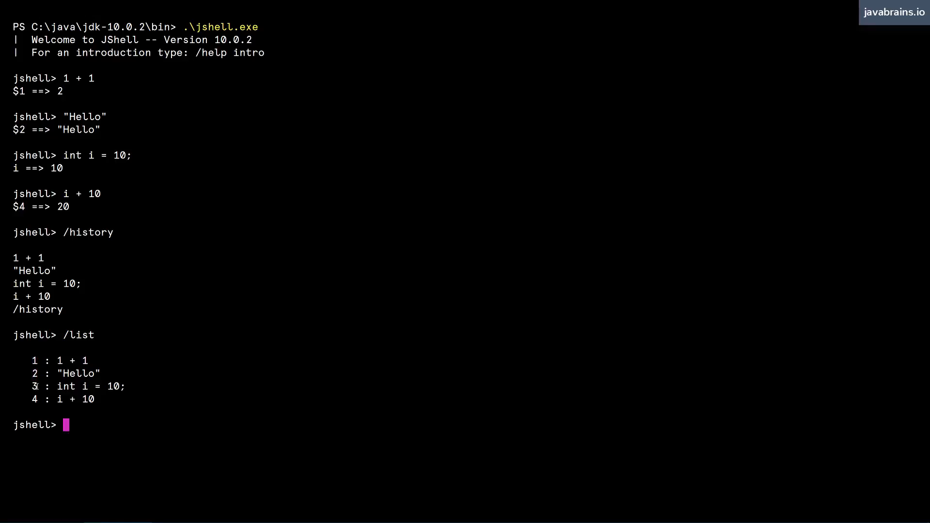
pyautogui.moveTo(356, 337)
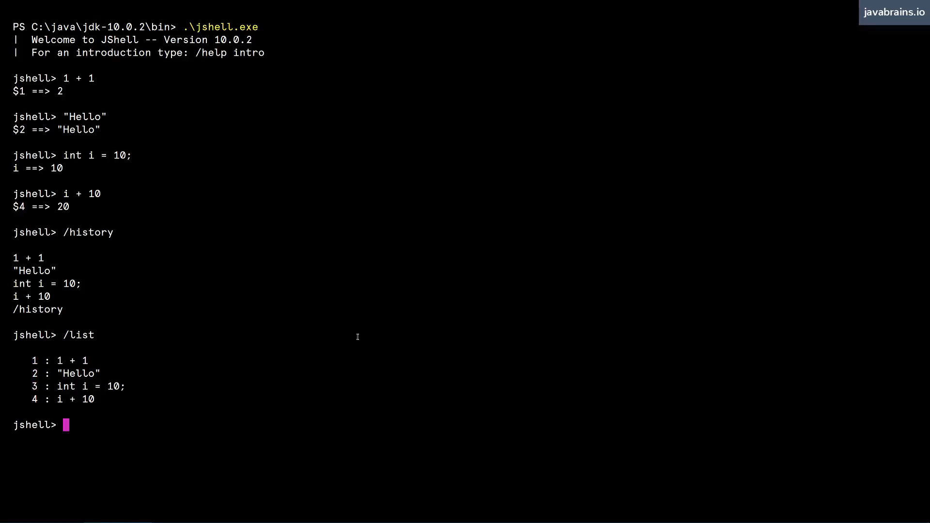
pyautogui.moveTo(453, 271)
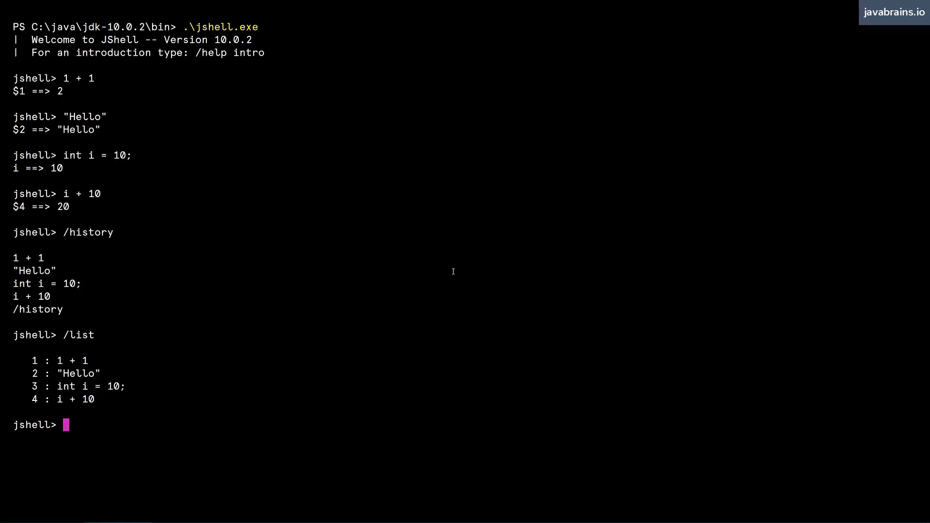
pyautogui.moveTo(209, 359)
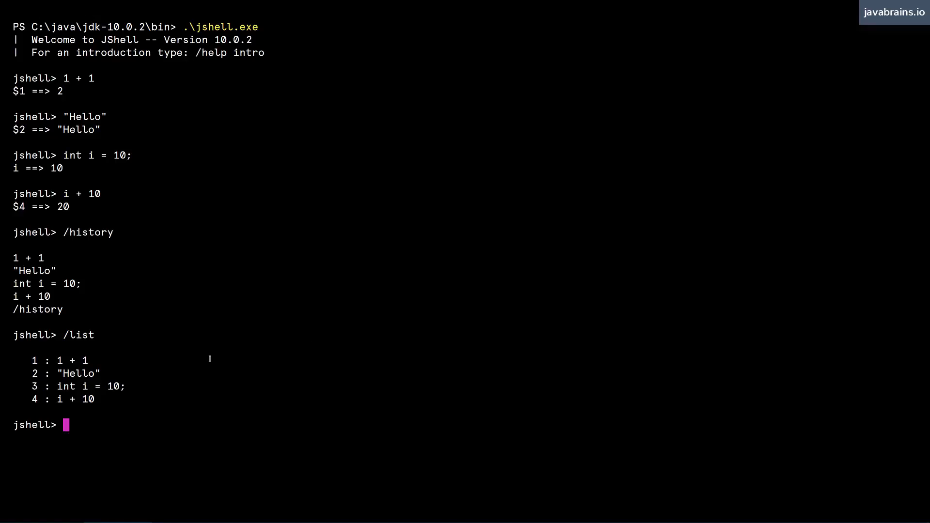
pyautogui.moveTo(423, 248)
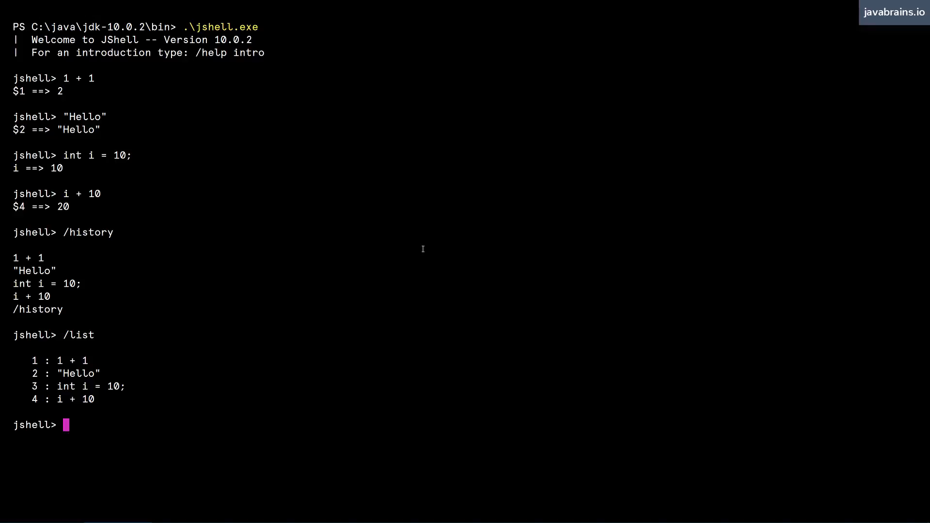
# - Rerun snippet 1 with /1 and highlight snippet 3's code in the list
pyautogui.write('/')
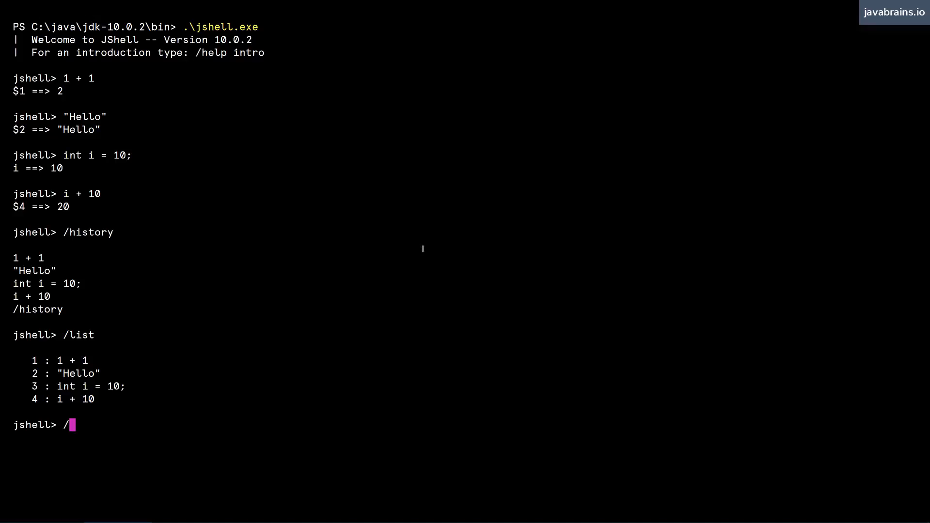
pyautogui.write('1')
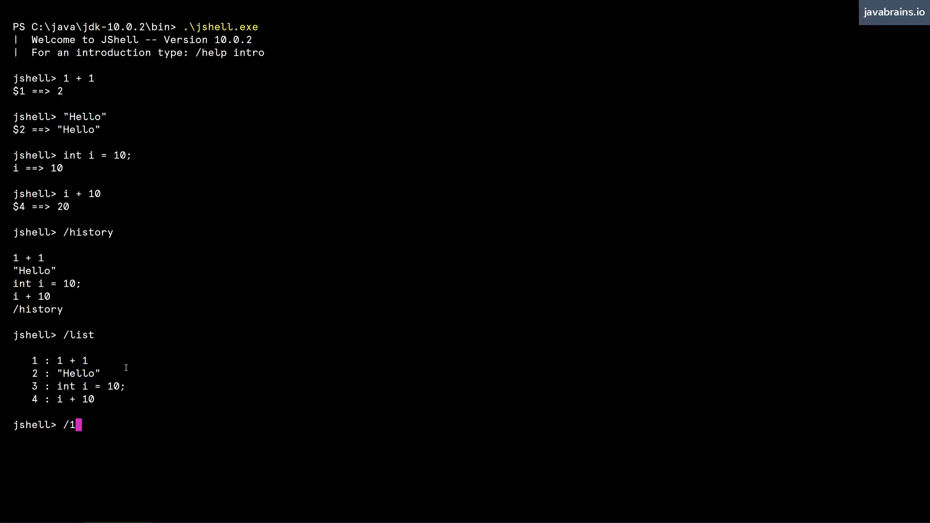
pyautogui.press('Enter')
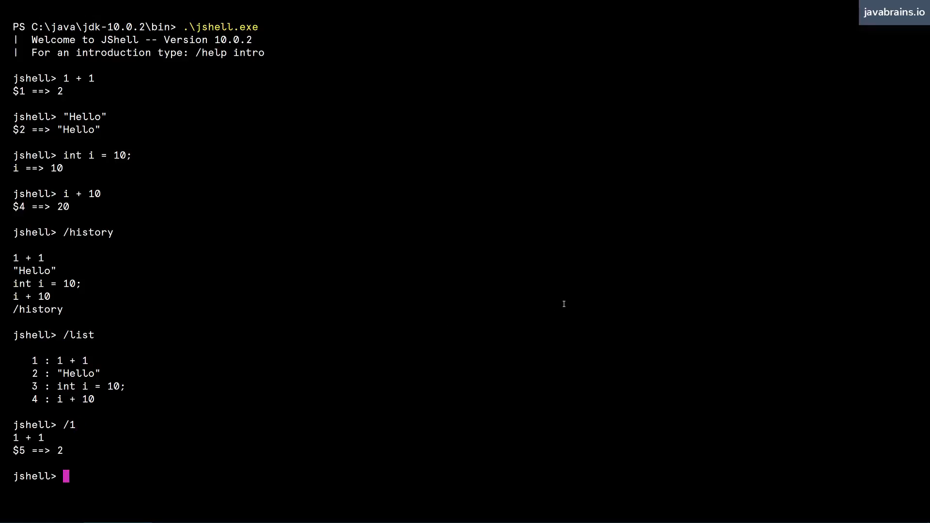
pyautogui.doubleClick(65, 361)
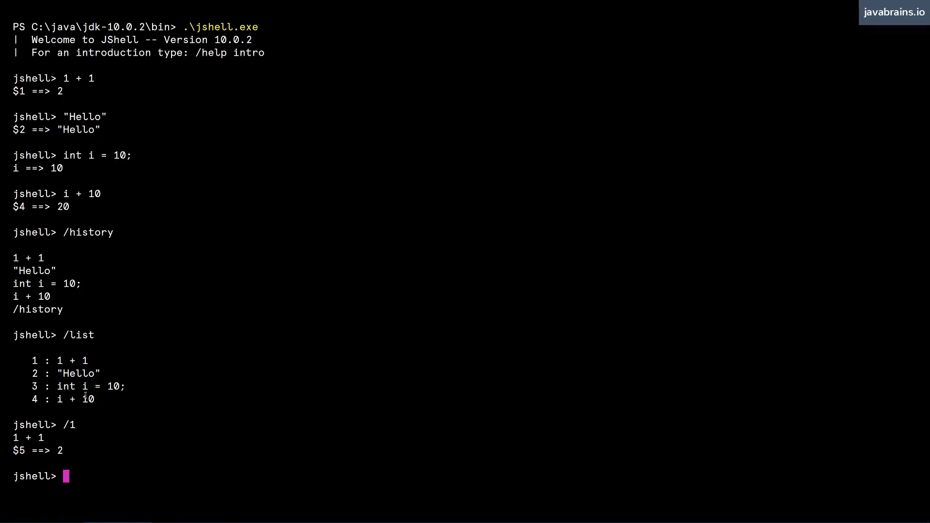
pyautogui.doubleClick(89, 386)
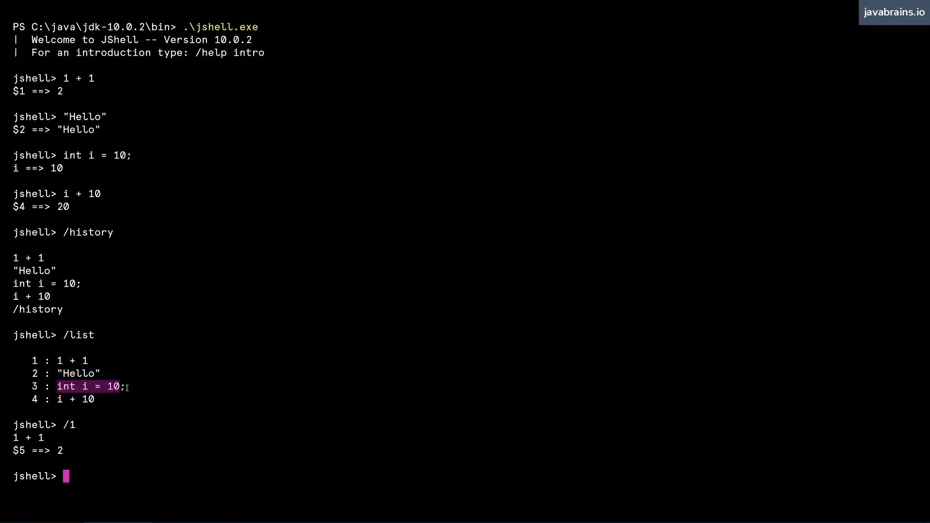
# - Rerun snippet 3, assign a new value to i, and evaluate i
pyautogui.write('/3')
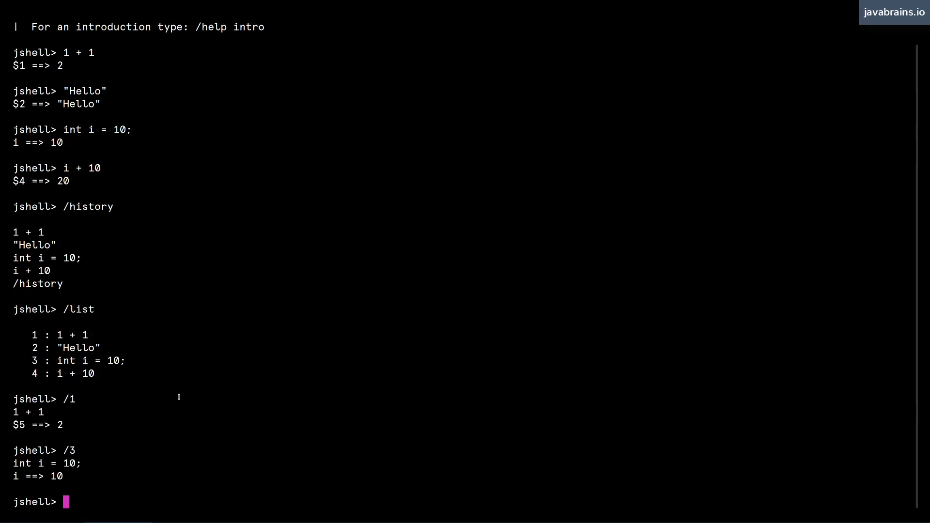
pyautogui.write('i = 20')
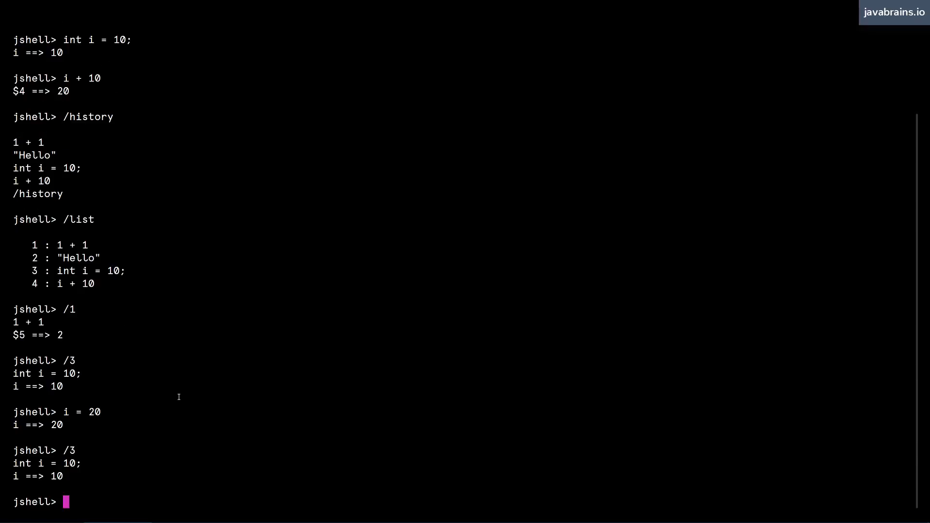
pyautogui.moveTo(106, 459)
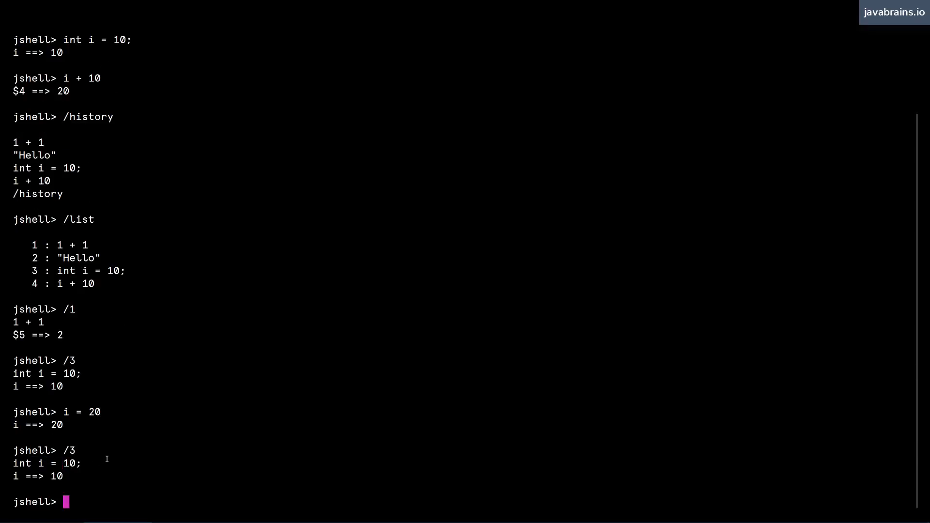
pyautogui.write('i')
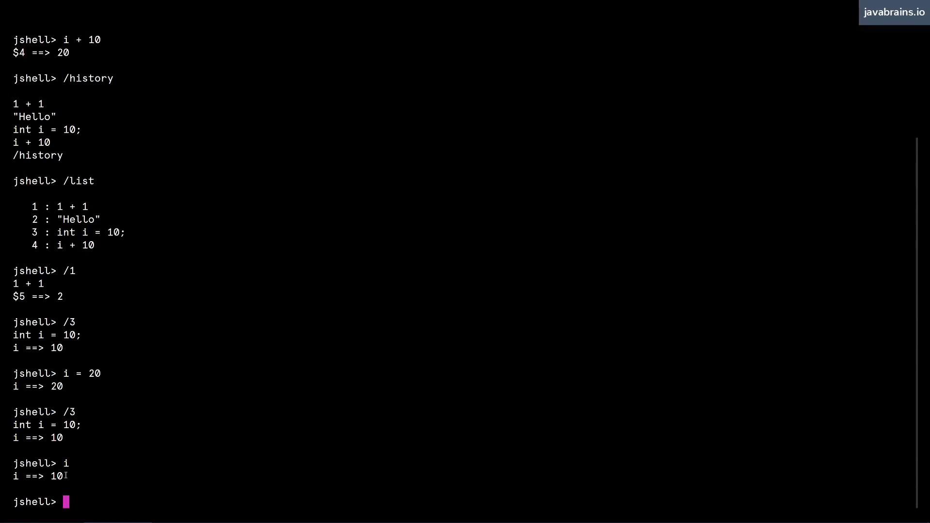
pyautogui.moveTo(115, 262)
pyautogui.write('i = 100')
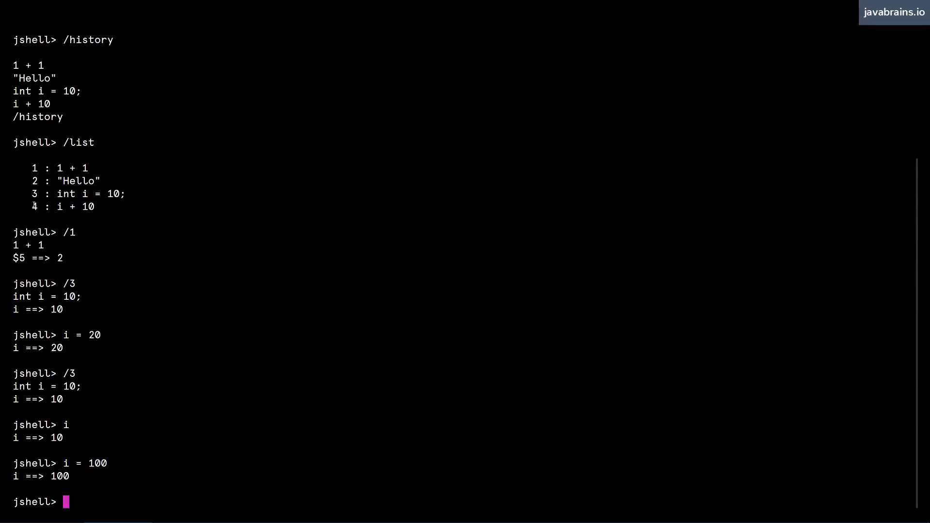
pyautogui.moveTo(178, 316)
pyautogui.write('/4')
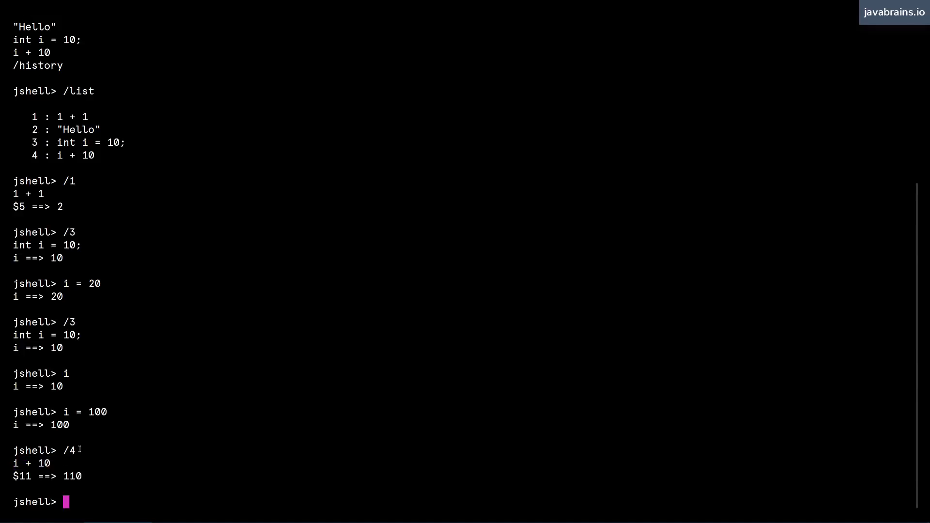
pyautogui.moveTo(28, 468)
pyautogui.write('/list')
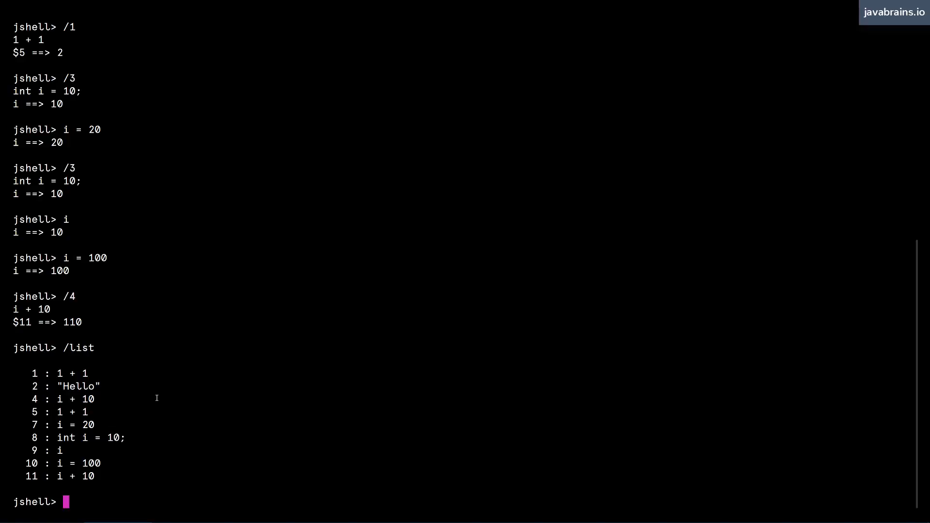
# - Rerun the most recent snippet with /!, giving 110, highlighting the results
pyautogui.moveTo(33, 373); pyautogui.dragTo(109, 468)
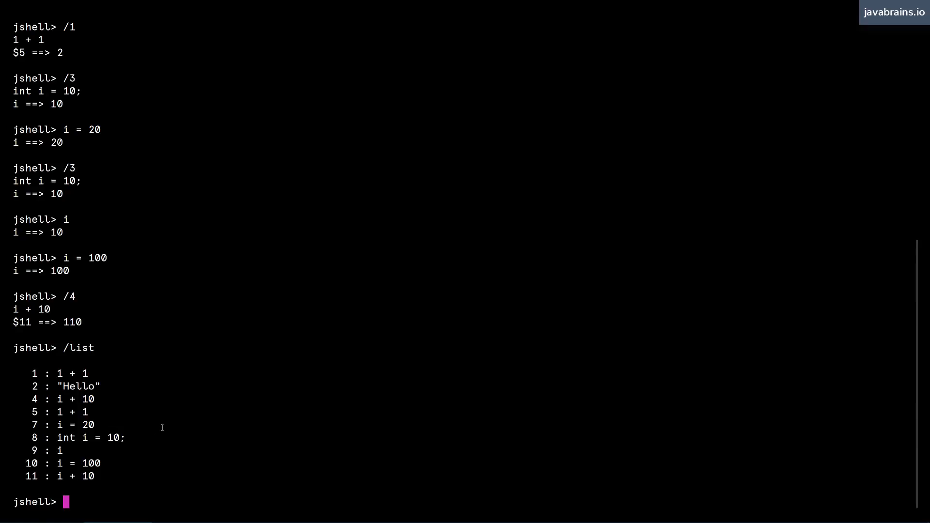
pyautogui.write('/!')
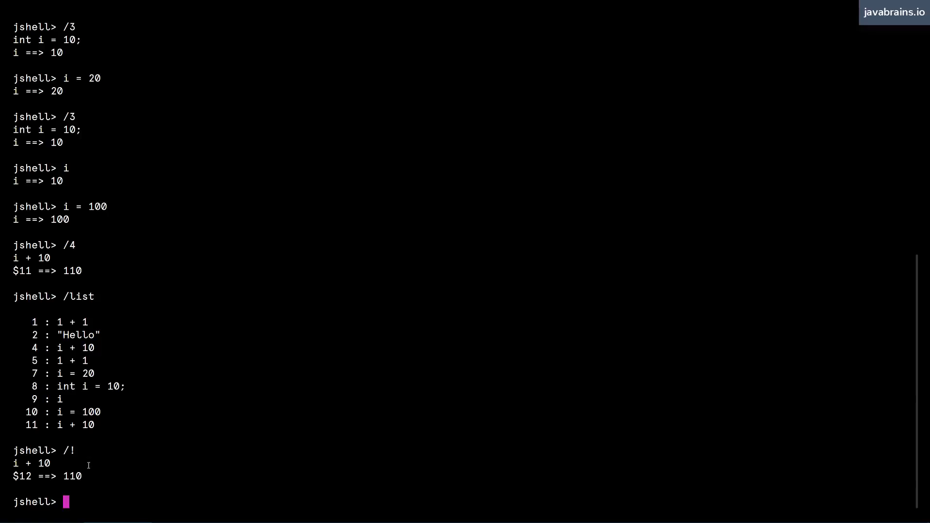
pyautogui.moveTo(14, 450); pyautogui.dragTo(84, 476)
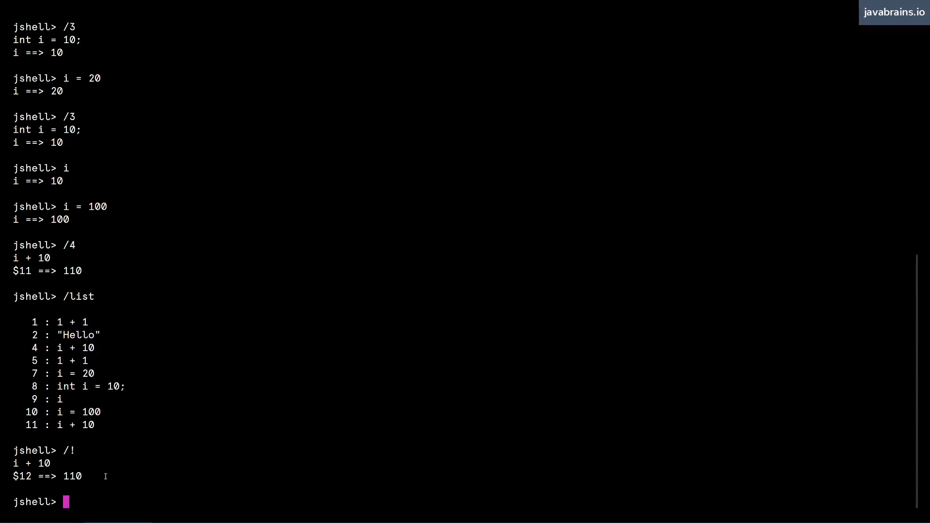
pyautogui.moveTo(114, 476)
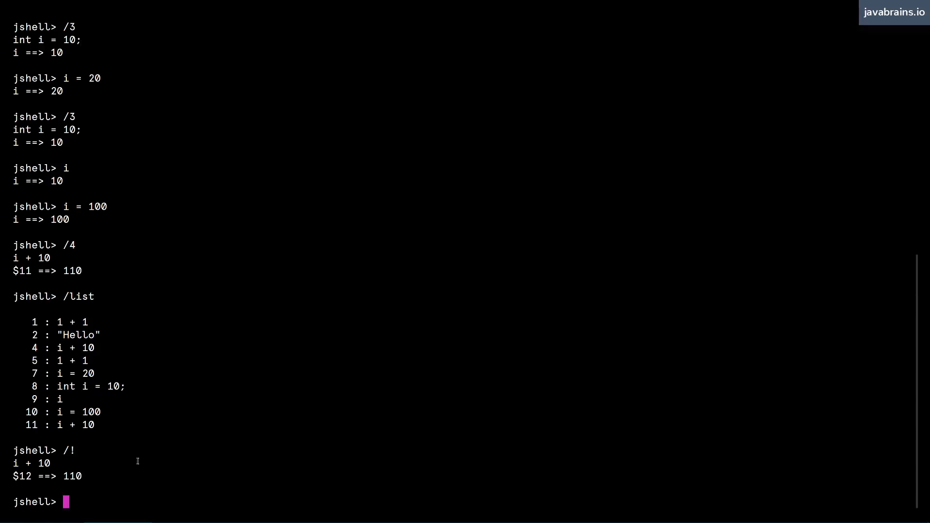
pyautogui.moveTo(659, 324)
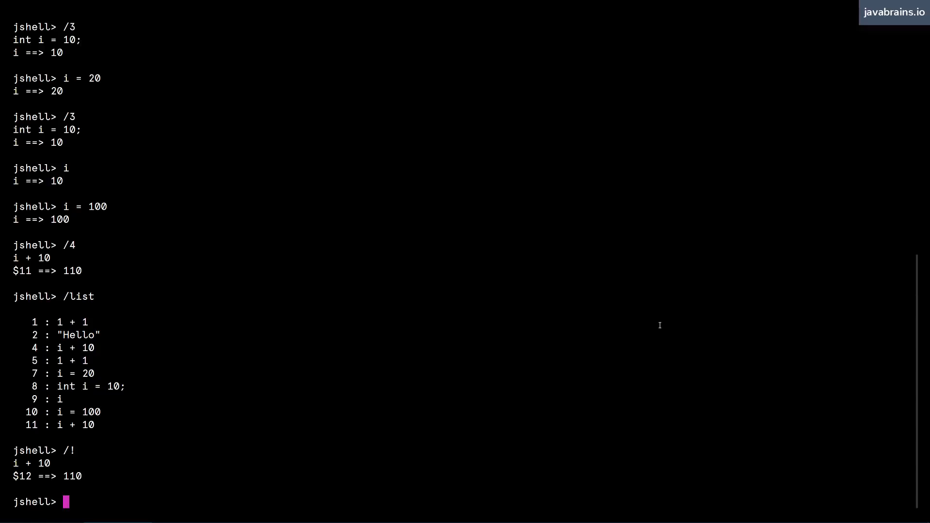
# - Recall i + 10 via Ctrl+R backward search and run it, yielding $13 ==> 110
pyautogui.press('Ctrl+r')
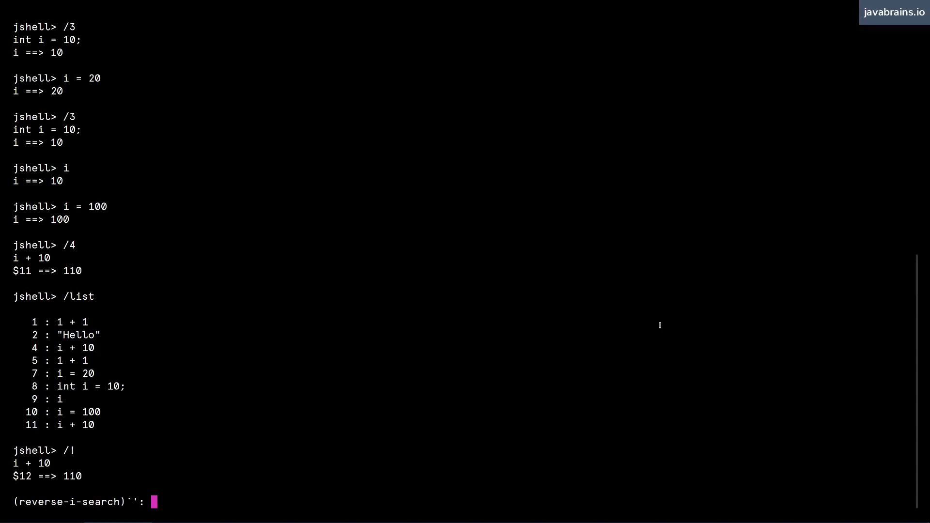
pyautogui.write('i')
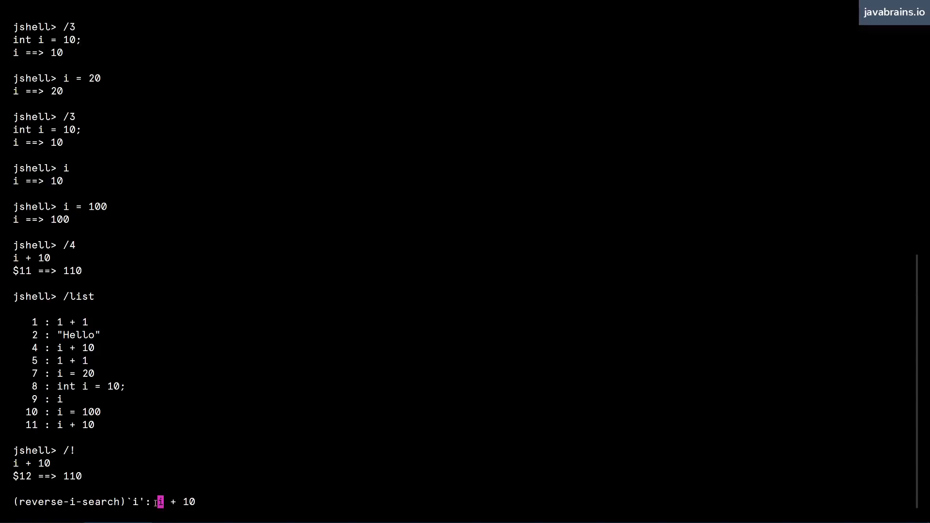
pyautogui.moveTo(201, 501)
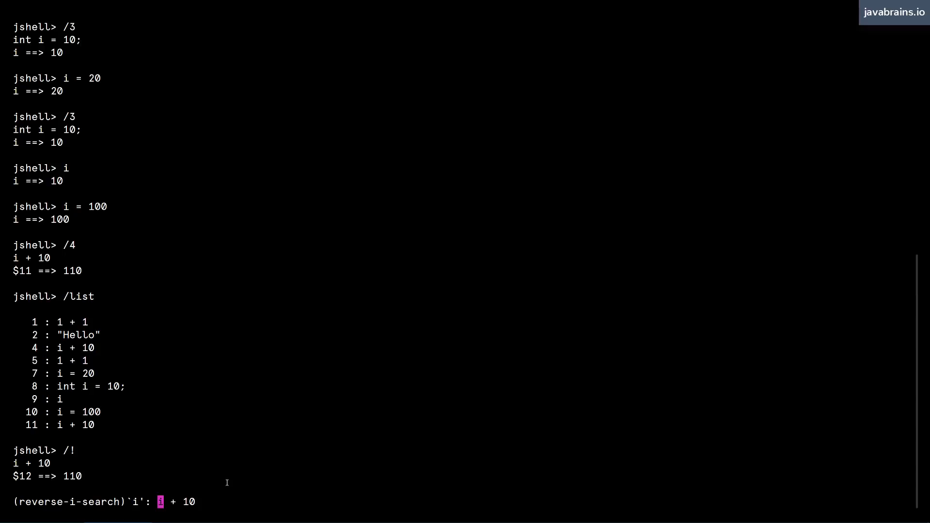
pyautogui.press('Enter')
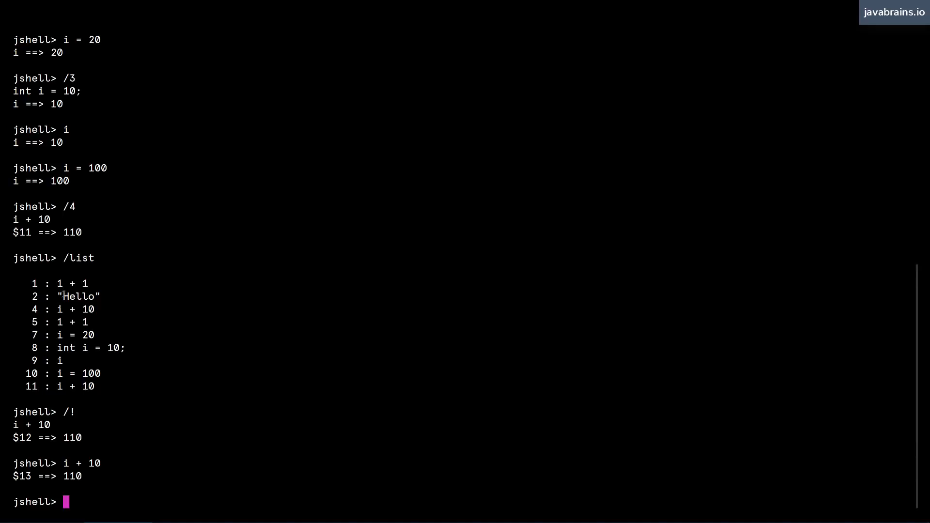
pyautogui.doubleClick(77, 296)
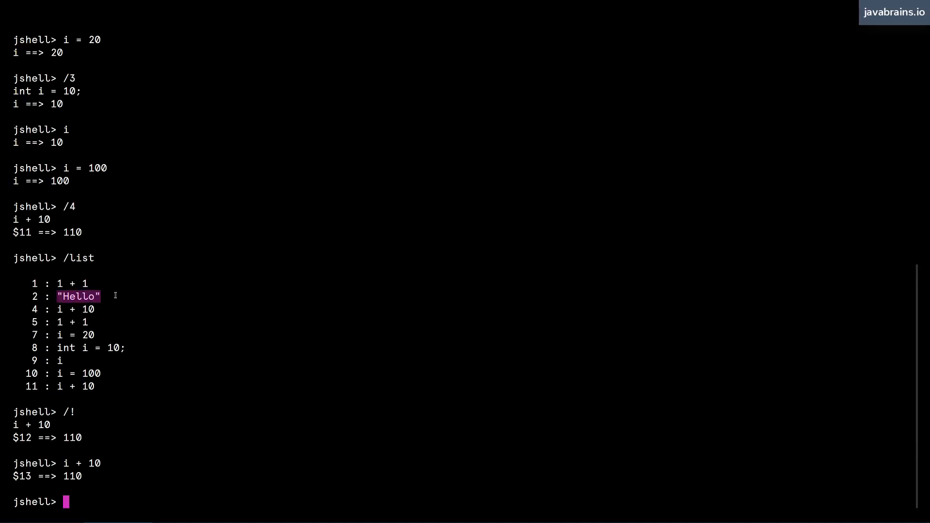
# - Recall "Hello" via Ctrl+R search on H and run it as $14, then start a Ctrl+S forward search
pyautogui.press('Ctrl+r')
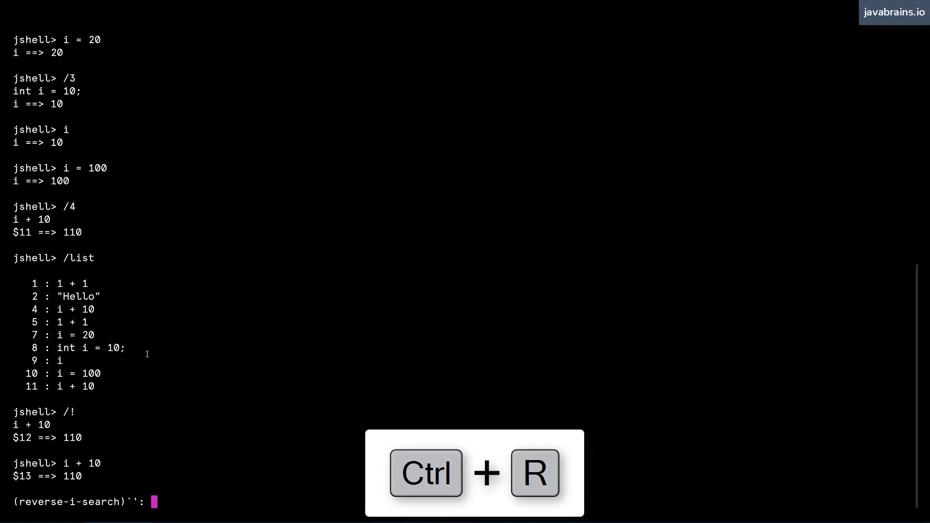
pyautogui.write('H')
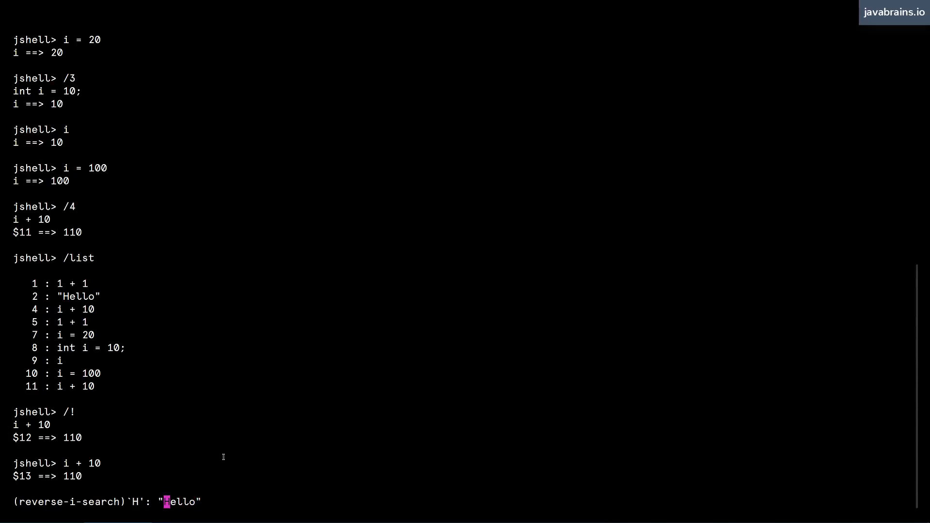
pyautogui.moveTo(232, 453)
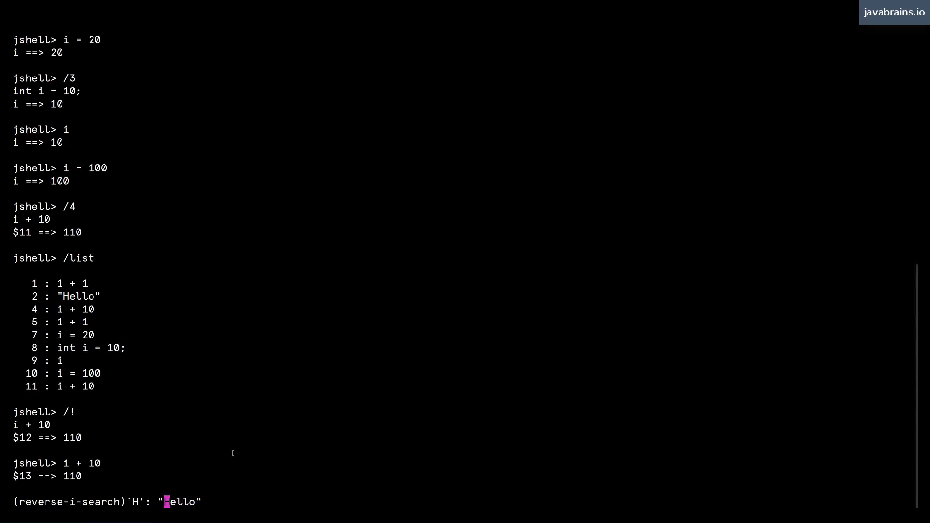
pyautogui.press('Enter')
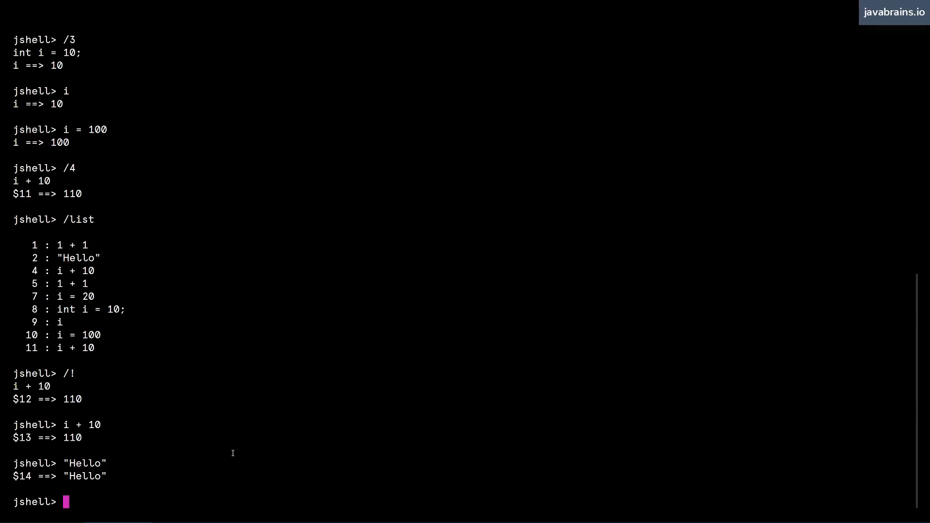
pyautogui.press('ctrl+s')
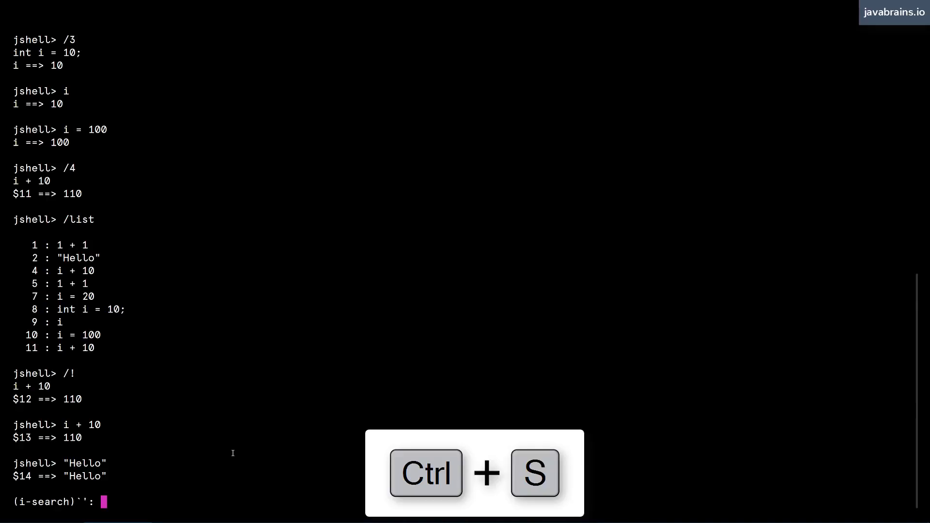
pyautogui.press('Ctrl+s')
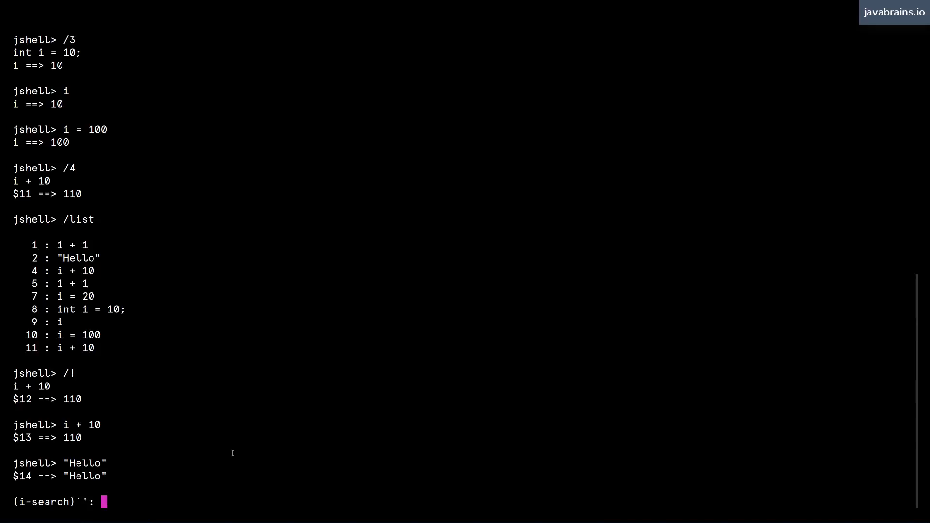
pyautogui.press('ctrl+c')
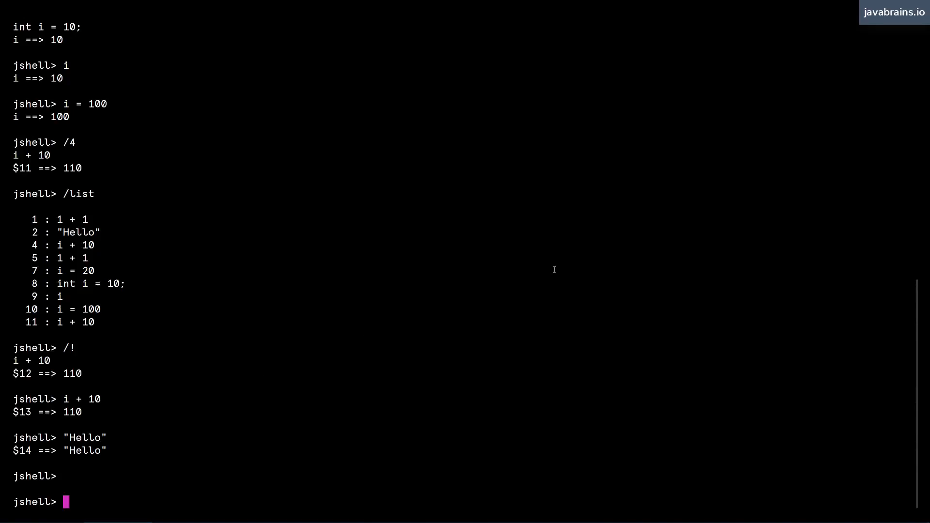
# - Run /reset to clear the session, then /vars to confirm no variables remain
pyautogui.write('/')
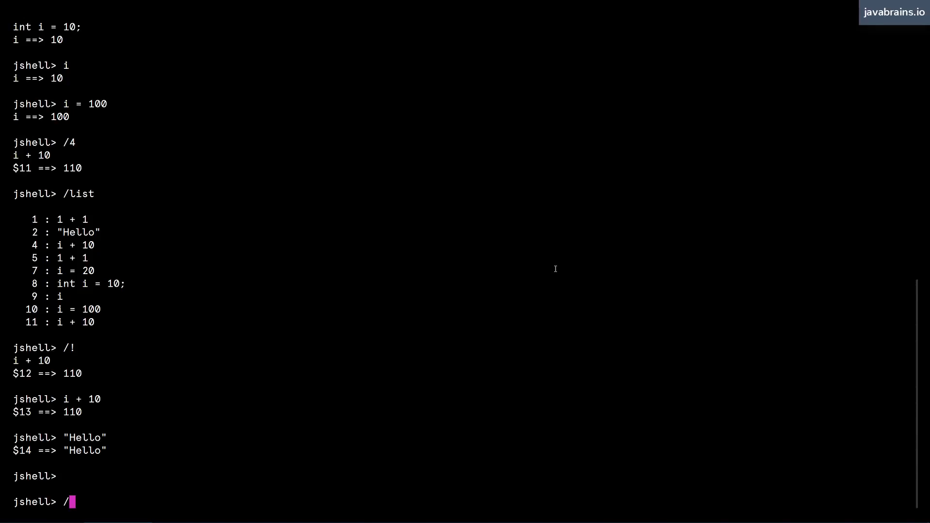
pyautogui.write('reset')
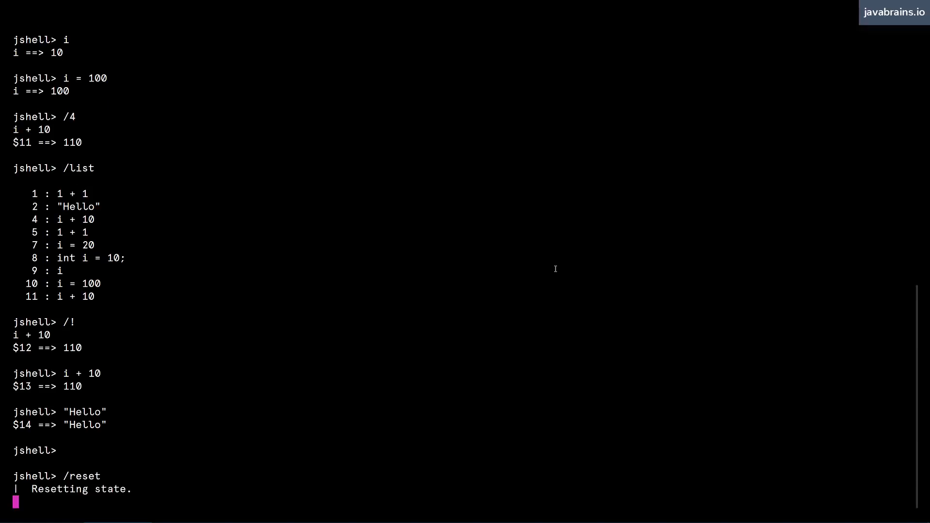
pyautogui.press('Return')
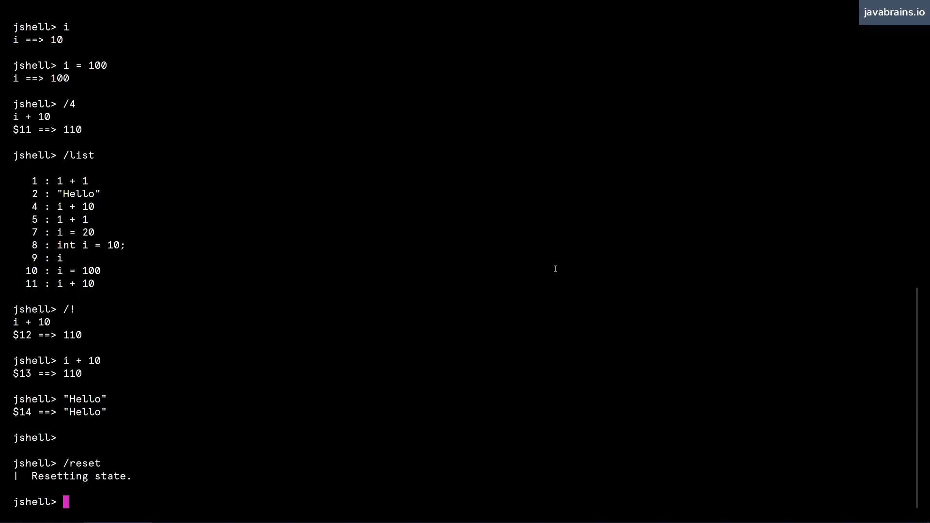
pyautogui.write('/vars')
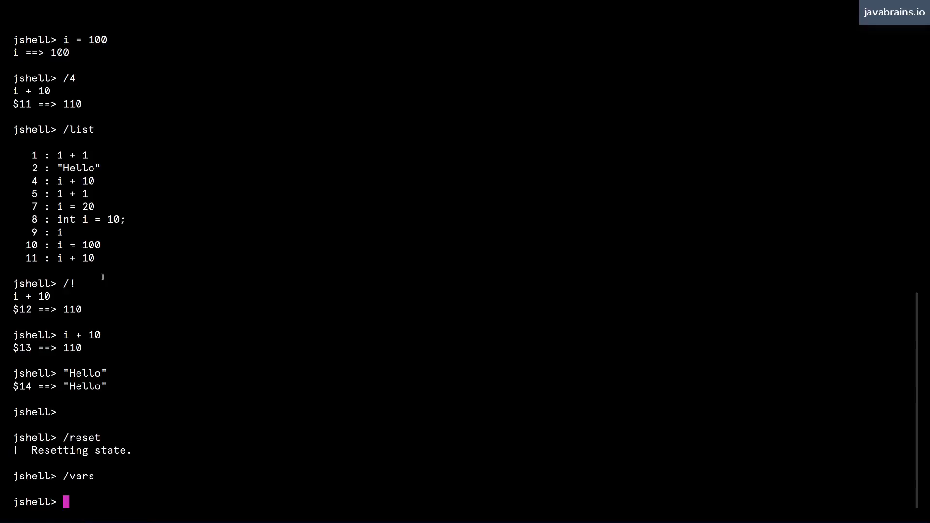
pyautogui.moveTo(56, 205); pyautogui.dragTo(101, 246)
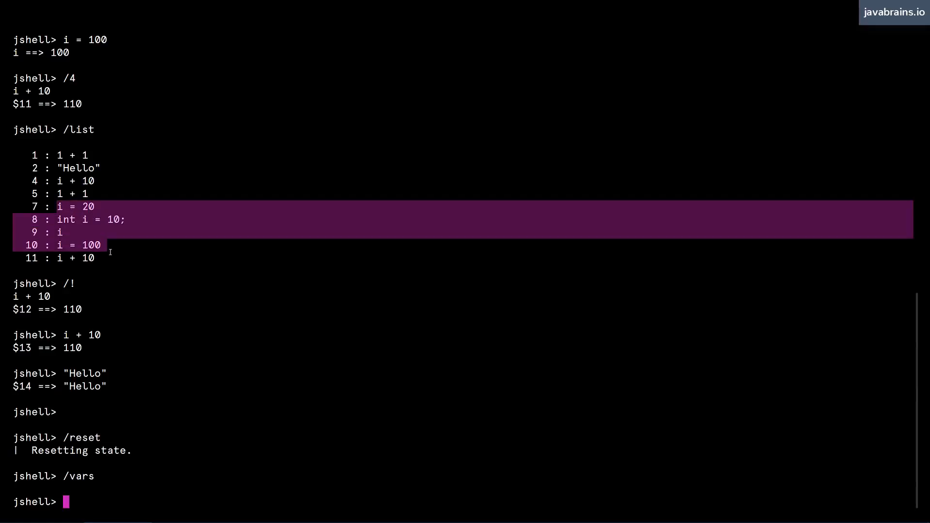